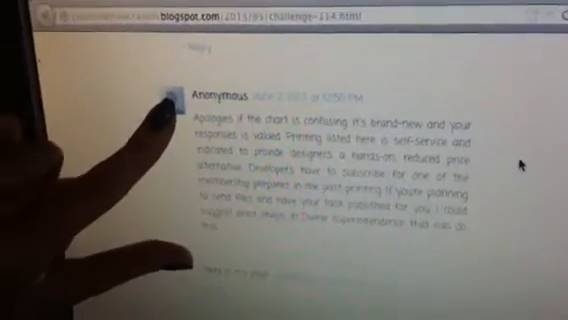
- Reach the blog's basic settings with the Publishing and Permissions sections in view
scroll(down, 3)
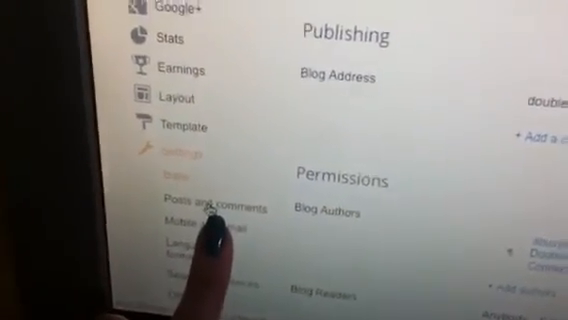
- Set 'Who can comment?' to Registered User under Posts and comments
click(204, 208)
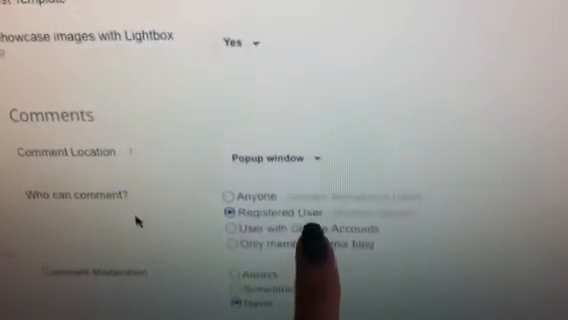